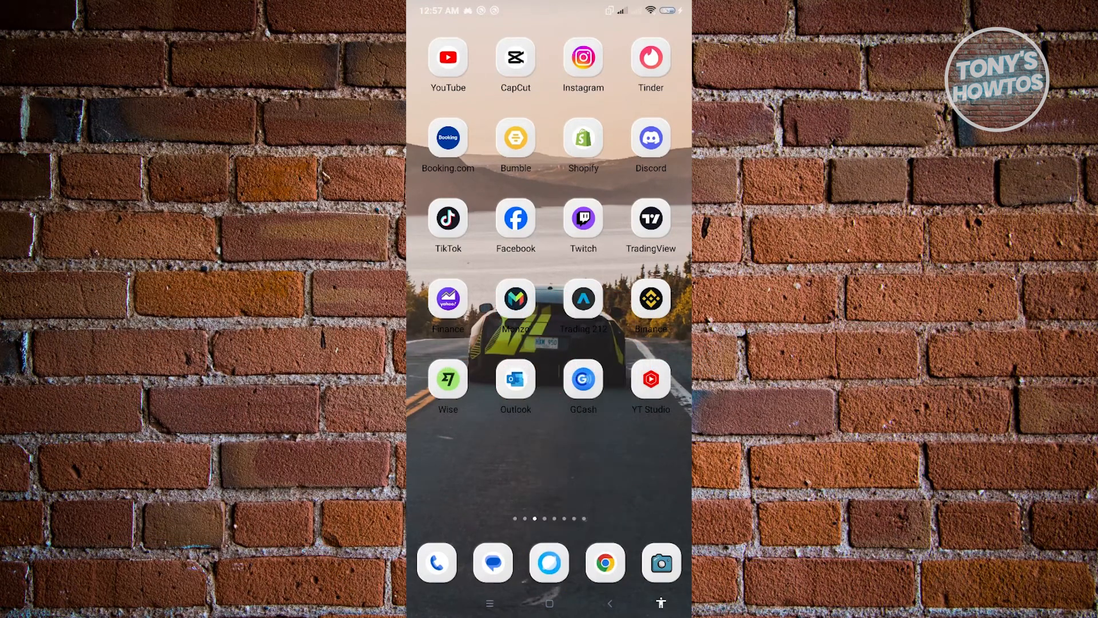
Launch Instagram from the Android home screen.
{"action": "left_click", "coordinate": [582, 57]}
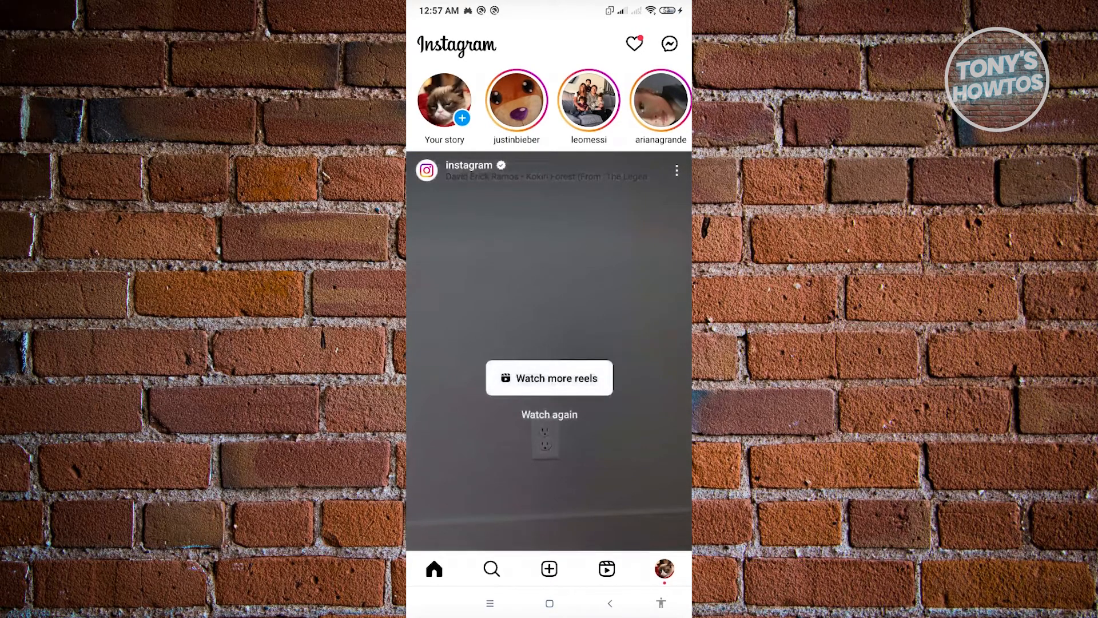
Go to the direct messages from the home feed.
{"action": "left_click", "coordinate": [669, 43]}
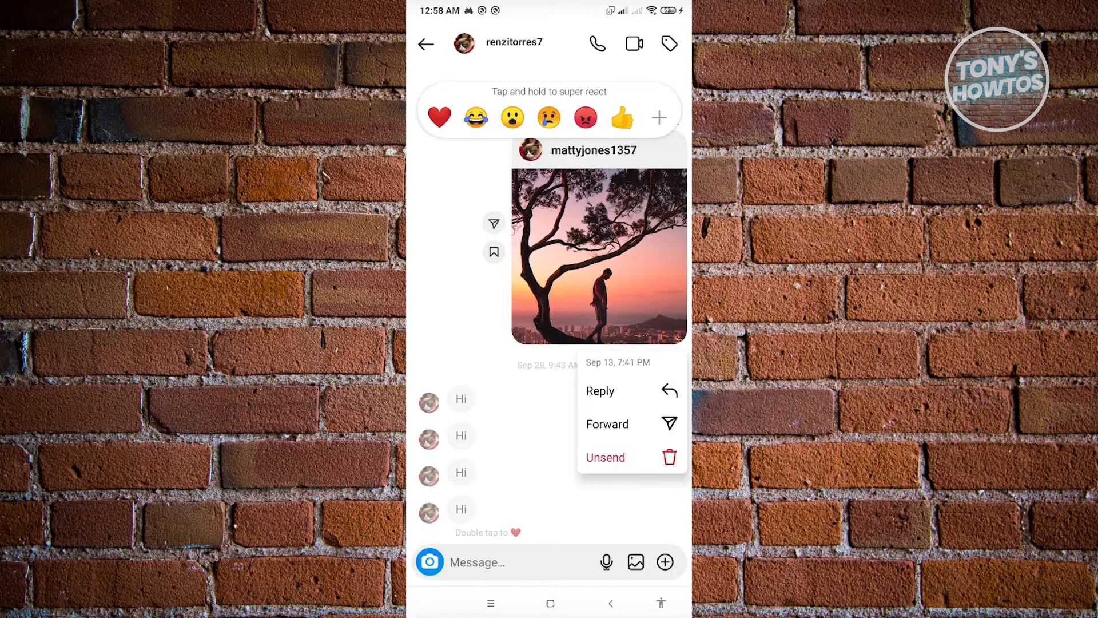
Unsend the shared tree-silhouette post for everyone in the conversation.
{"action": "left_click", "coordinate": [604, 457]}
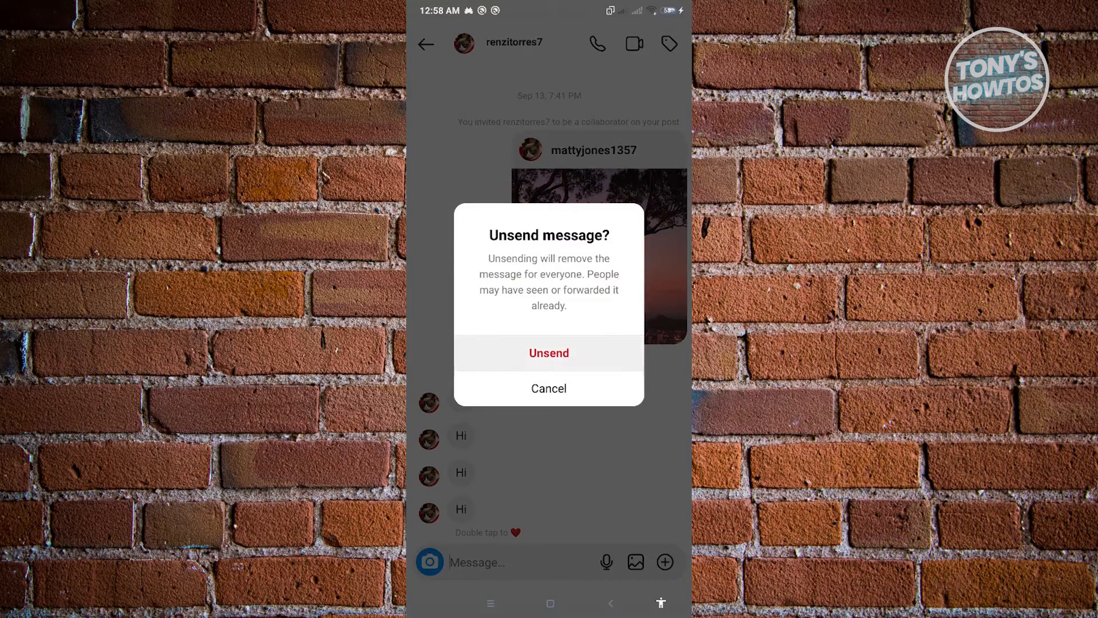
{"action": "left_click", "coordinate": [548, 352]}
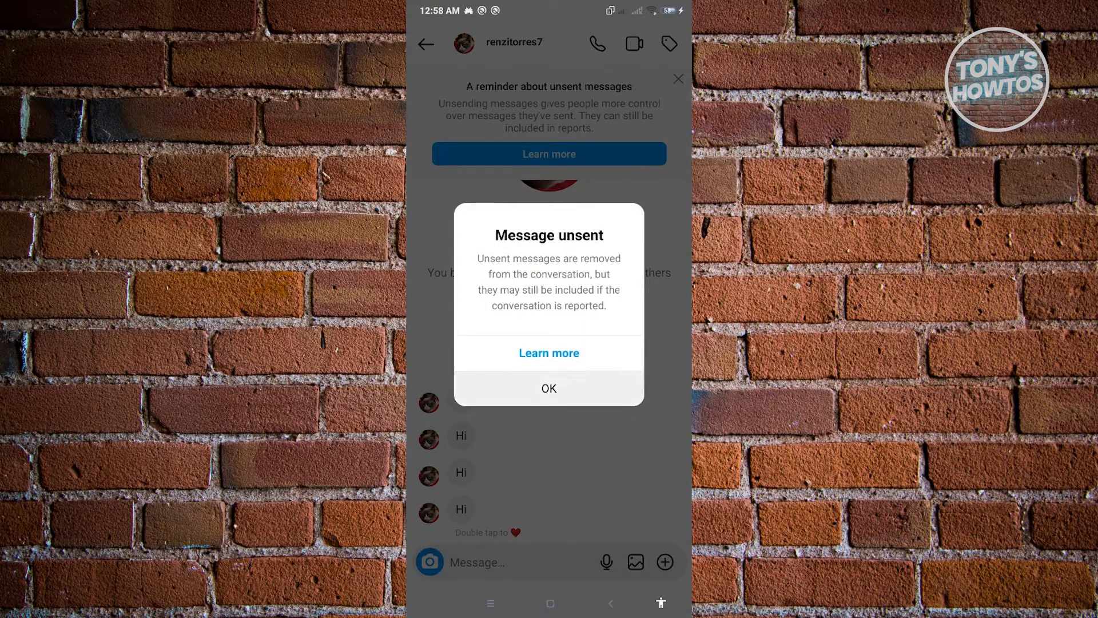
Dismiss the 'Message unsent' notice and the reminder banner, leaving only the Hi messages.
{"action": "left_click", "coordinate": [549, 387]}
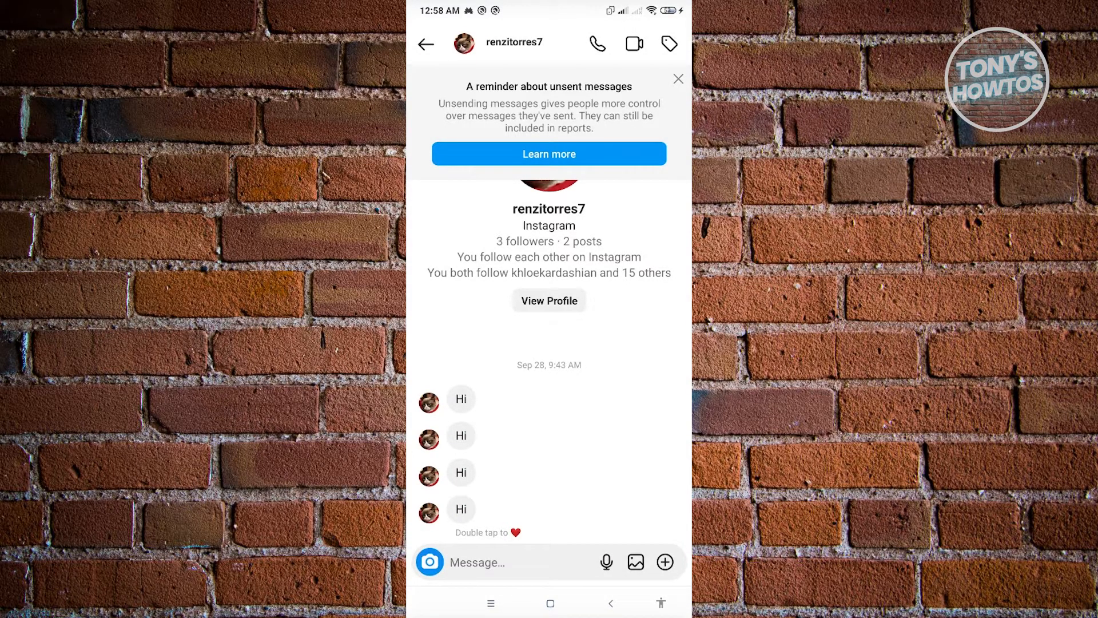
{"action": "left_click", "coordinate": [676, 79]}
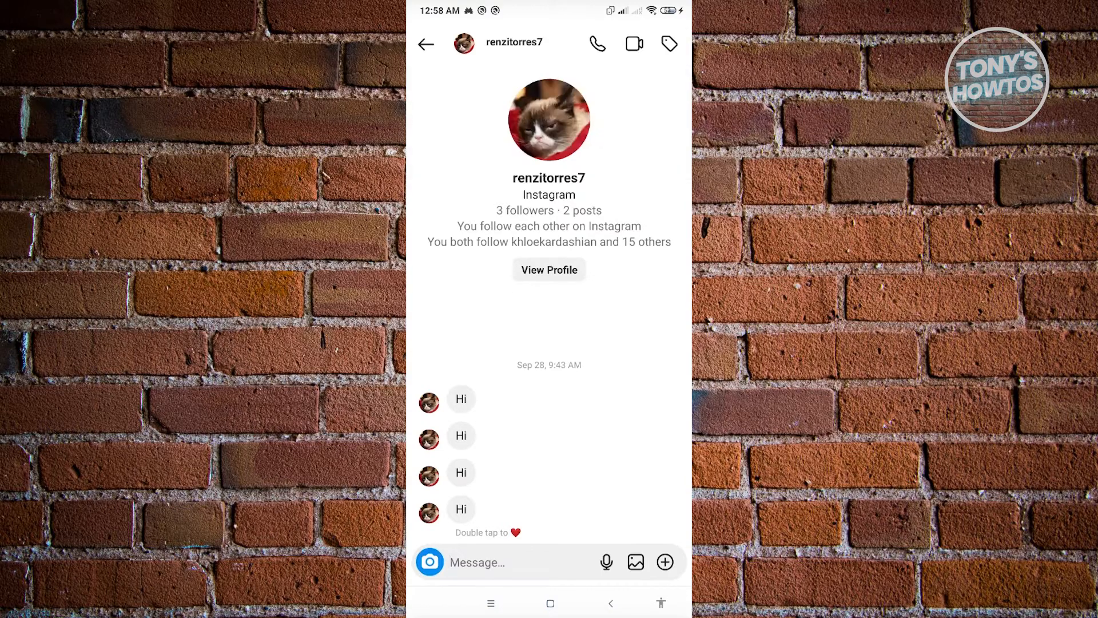